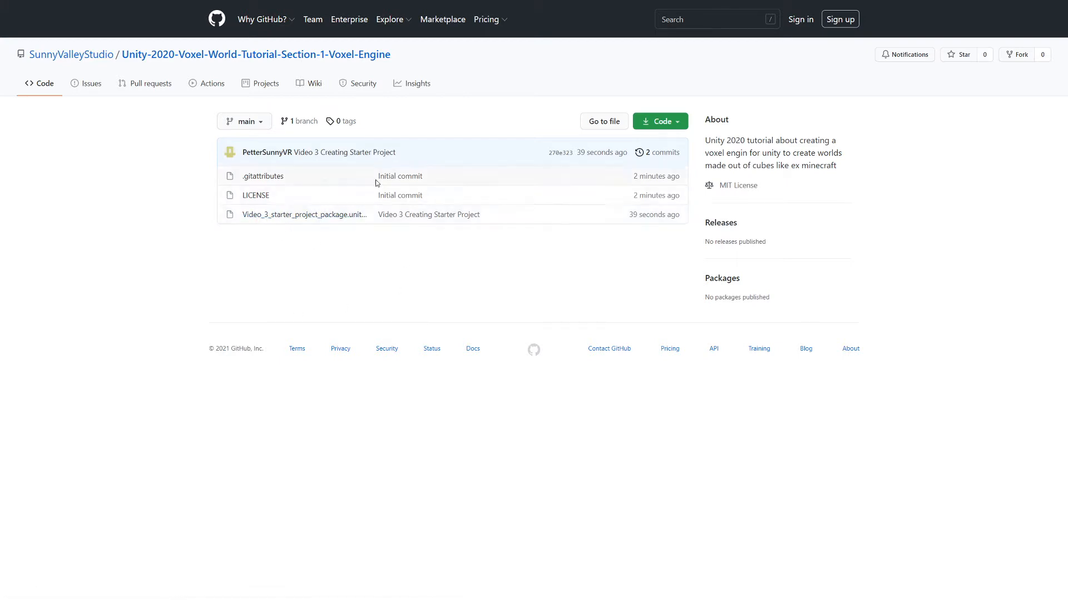
# Start a new Unity 2020.3.8f1 project using the Universal Render Pipeline template.
pyautogui.click(305, 213)
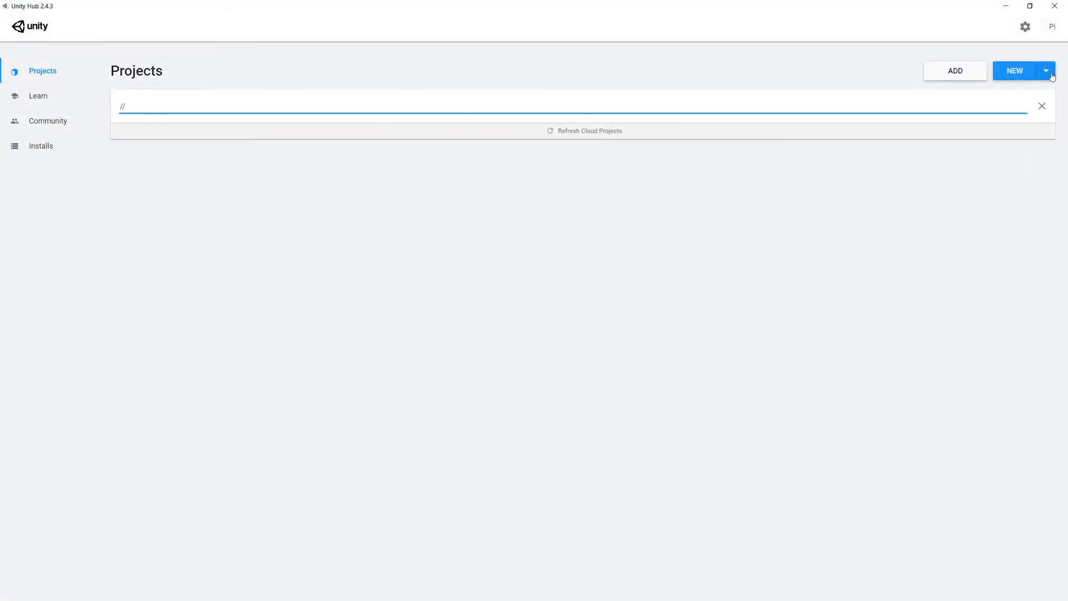
pyautogui.click(1046, 70)
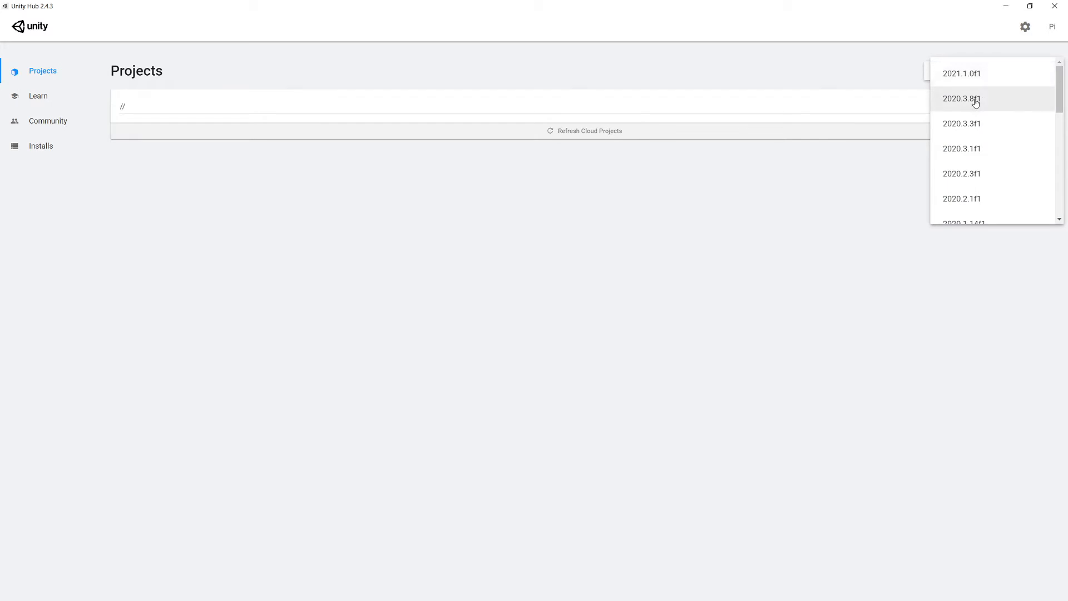
pyautogui.click(961, 98)
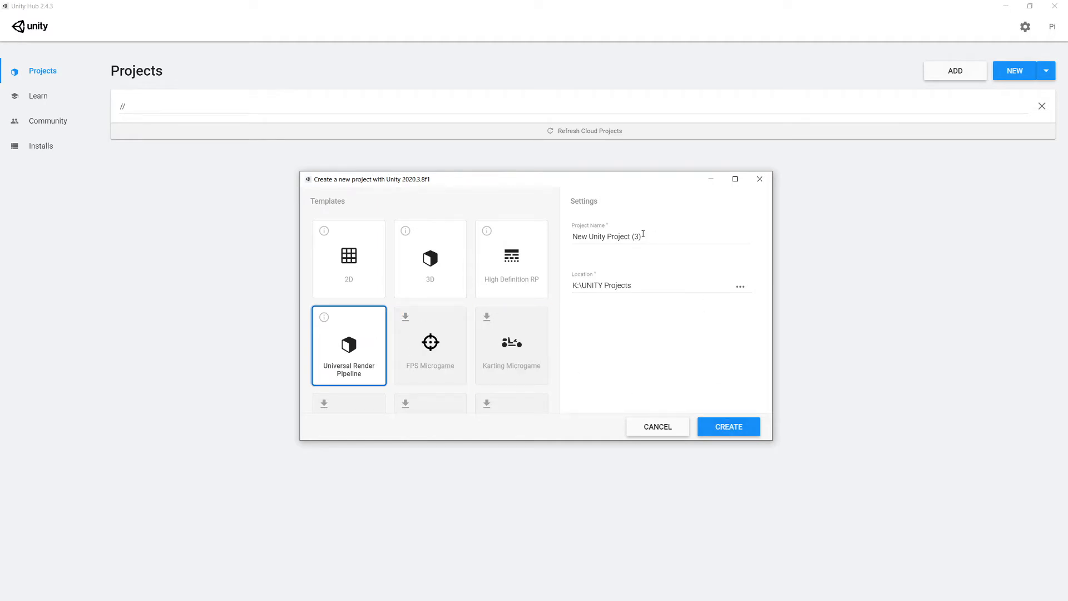
# Create the project and inspect Main Material, WaterMaterial and the Kenny voxel pack in _Textures.
pyautogui.click(728, 426)
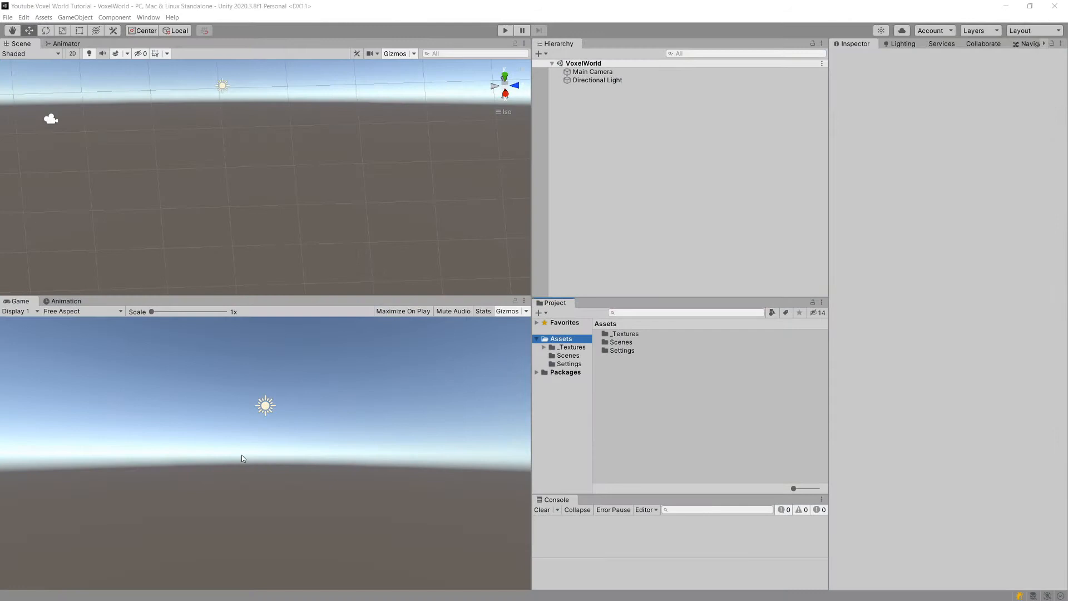
pyautogui.moveTo(635, 377)
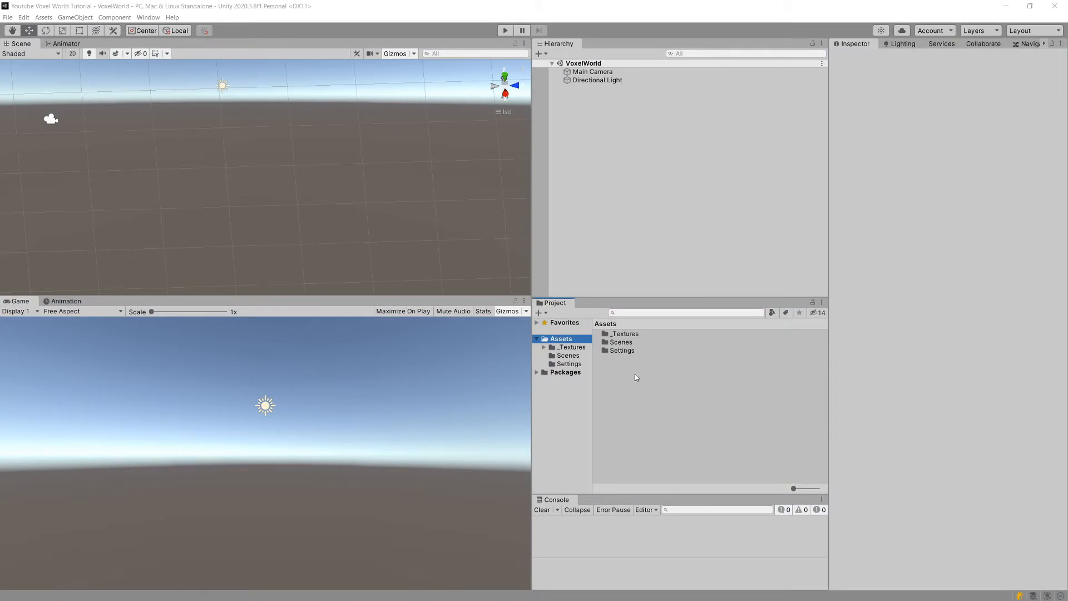
pyautogui.moveTo(565, 366)
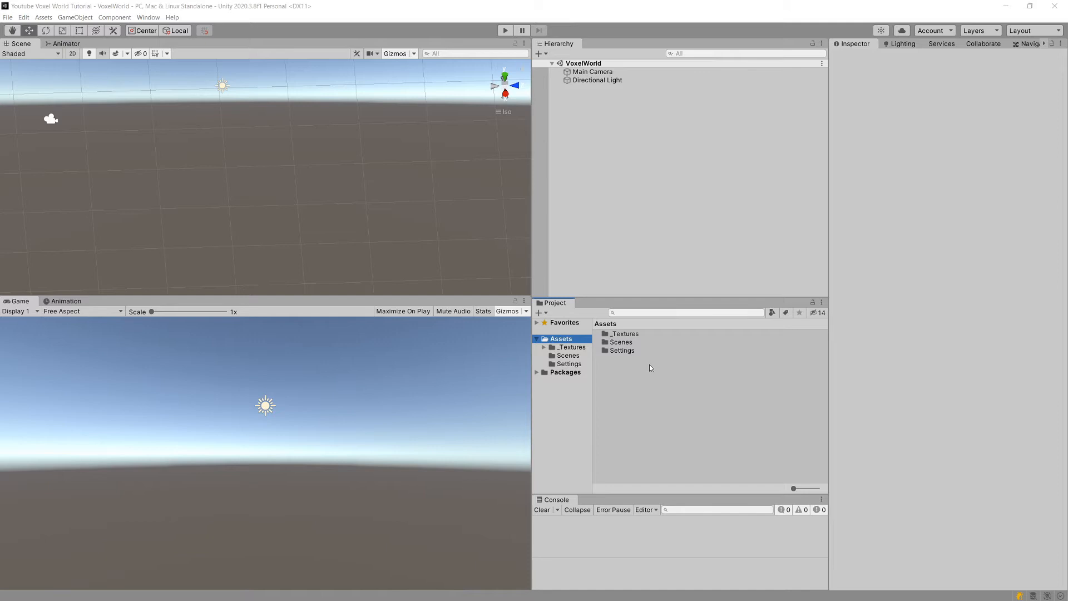
pyautogui.click(571, 347)
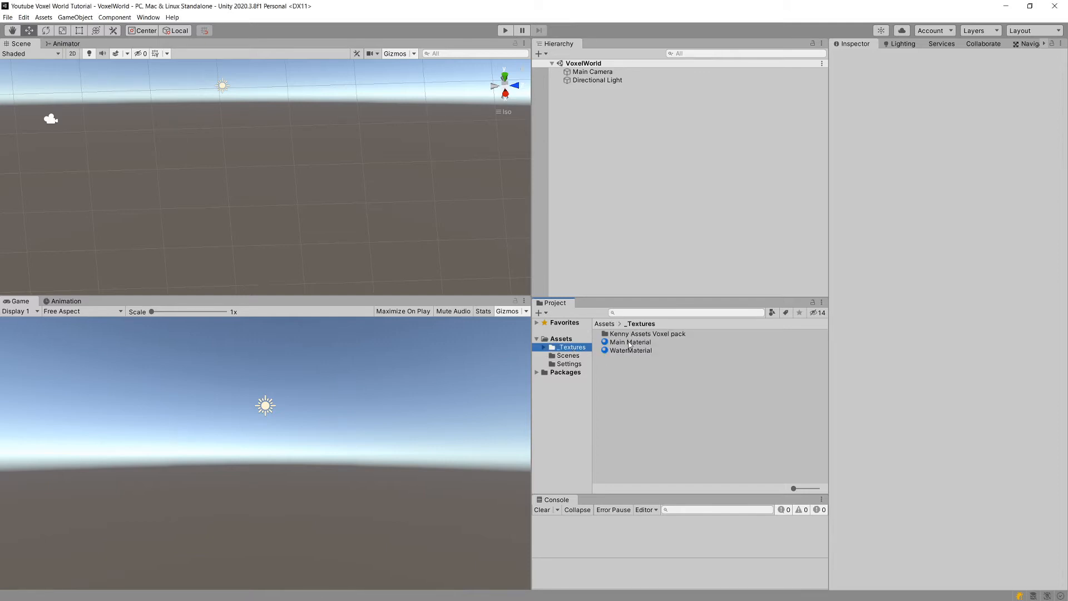
pyautogui.click(631, 342)
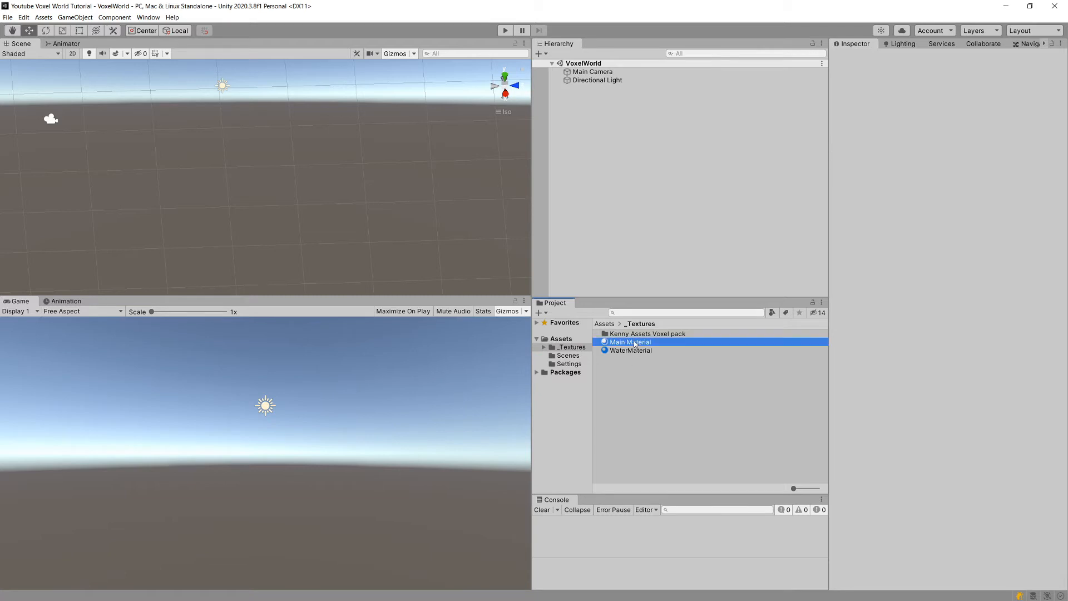
pyautogui.click(630, 349)
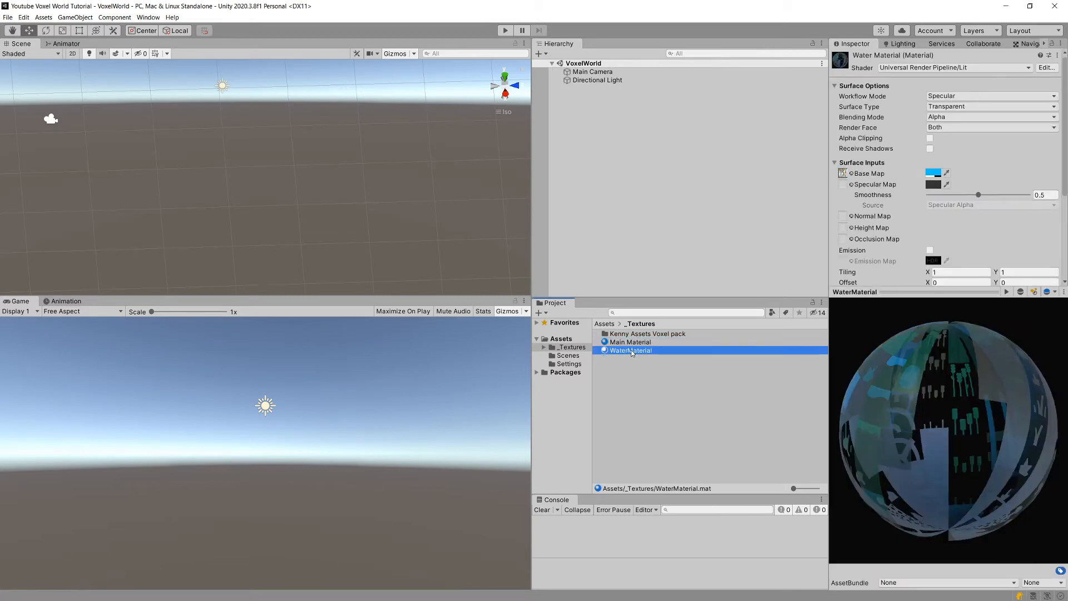
pyautogui.click(646, 333)
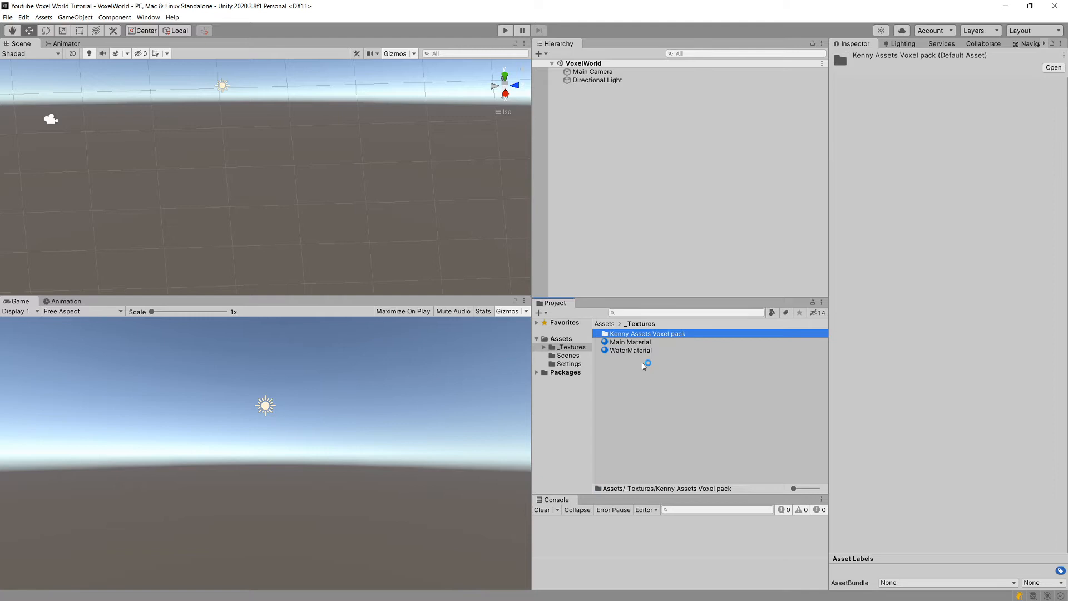
pyautogui.moveTo(578, 368)
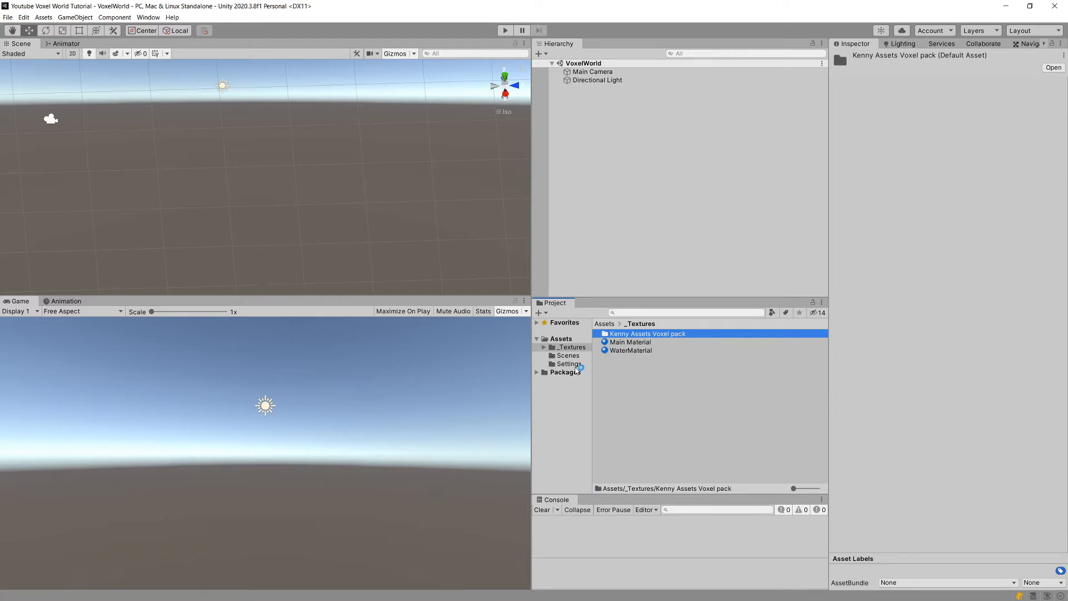
# Browse the Scenes folder's VoxelWorld scene, then the Settings folder's Universal RP assets.
pyautogui.click(567, 355)
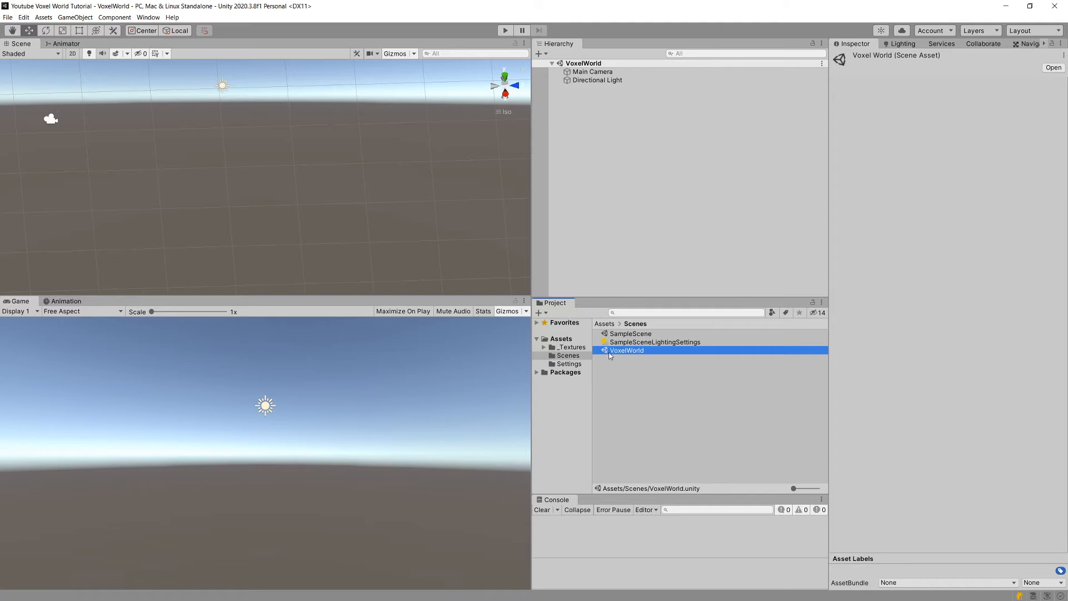
pyautogui.moveTo(330, 225)
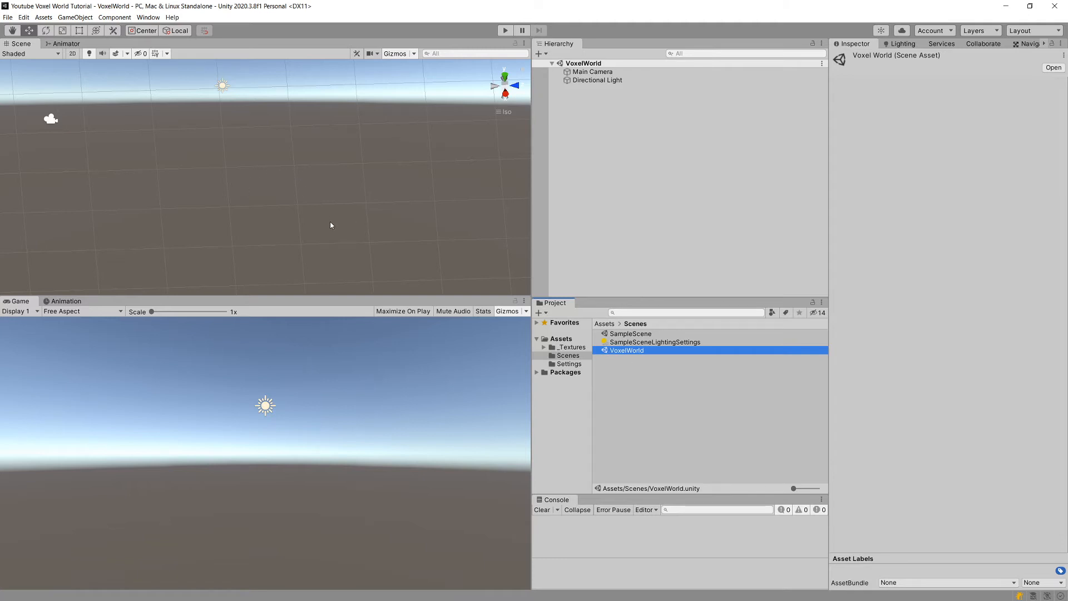
pyautogui.moveTo(583, 98)
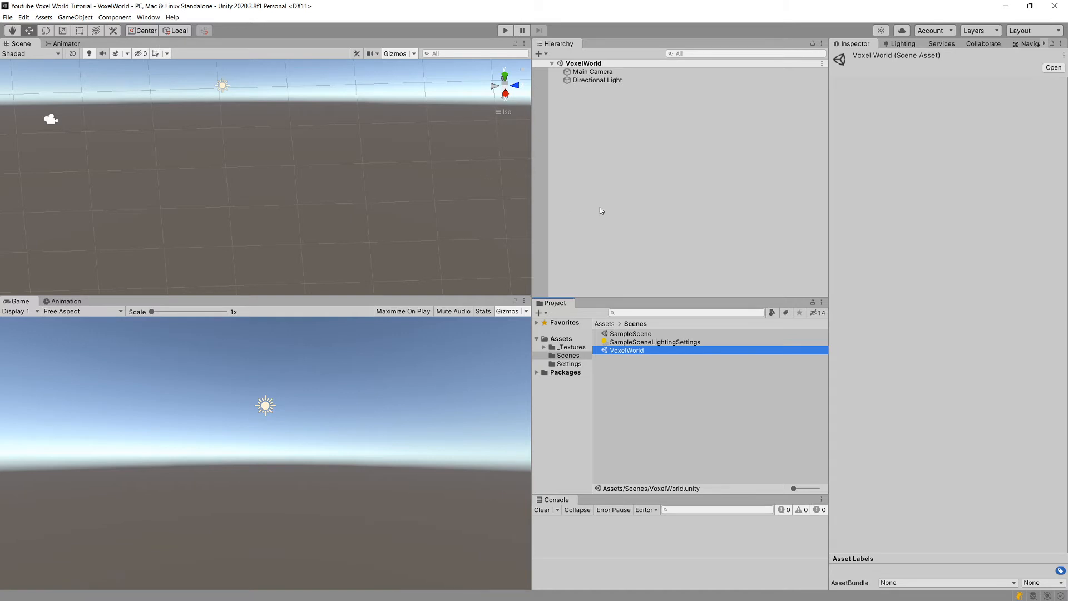
pyautogui.click(569, 363)
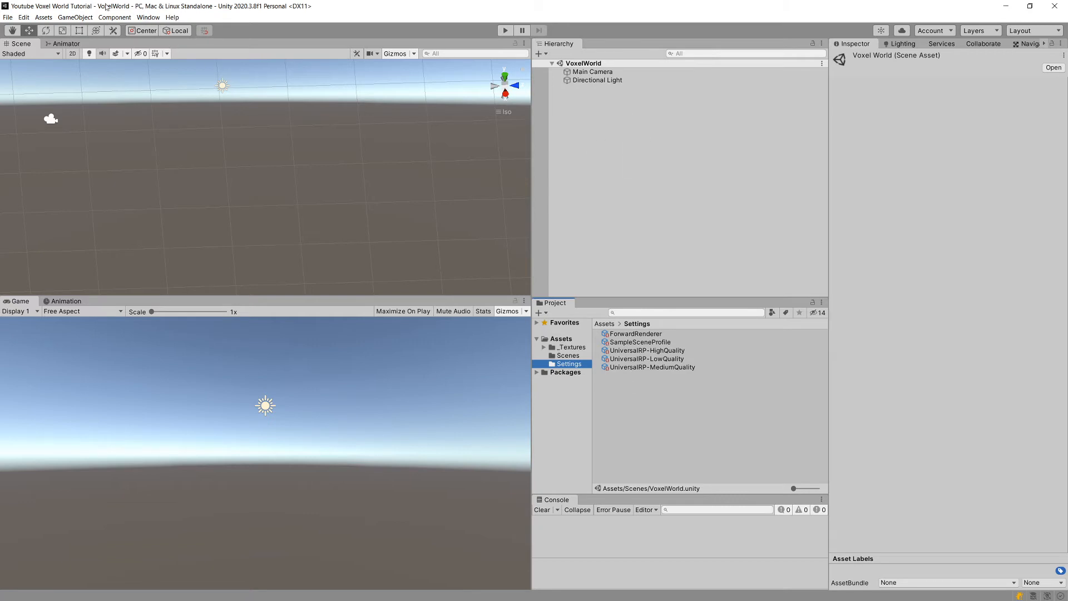
# Show Quality settings and ping the High level's UniversalRP-HighQuality pipeline asset.
pyautogui.click(24, 17)
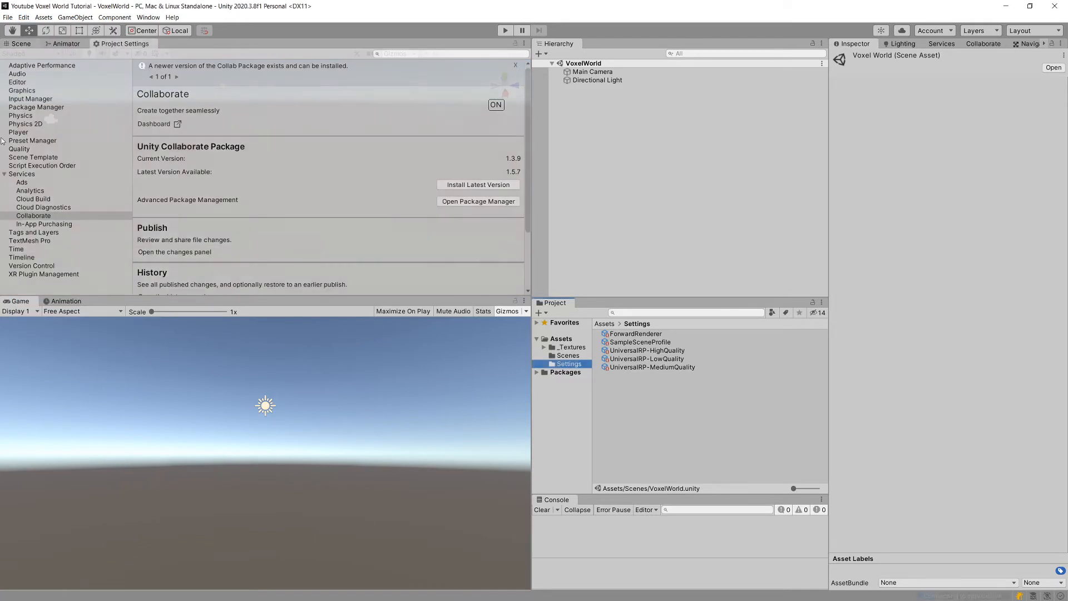
pyautogui.click(19, 148)
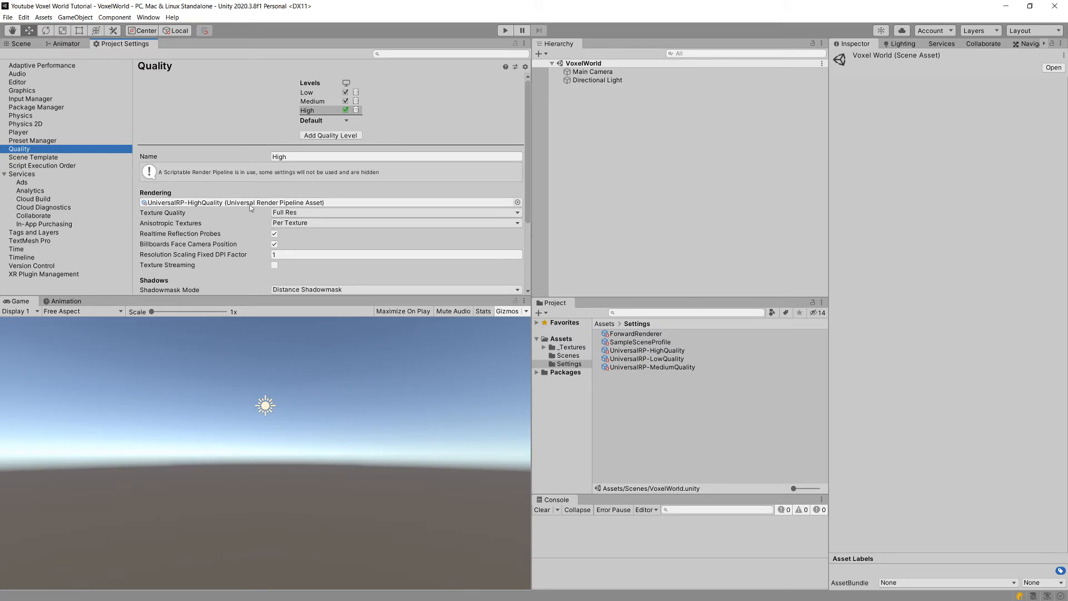
pyautogui.click(647, 350)
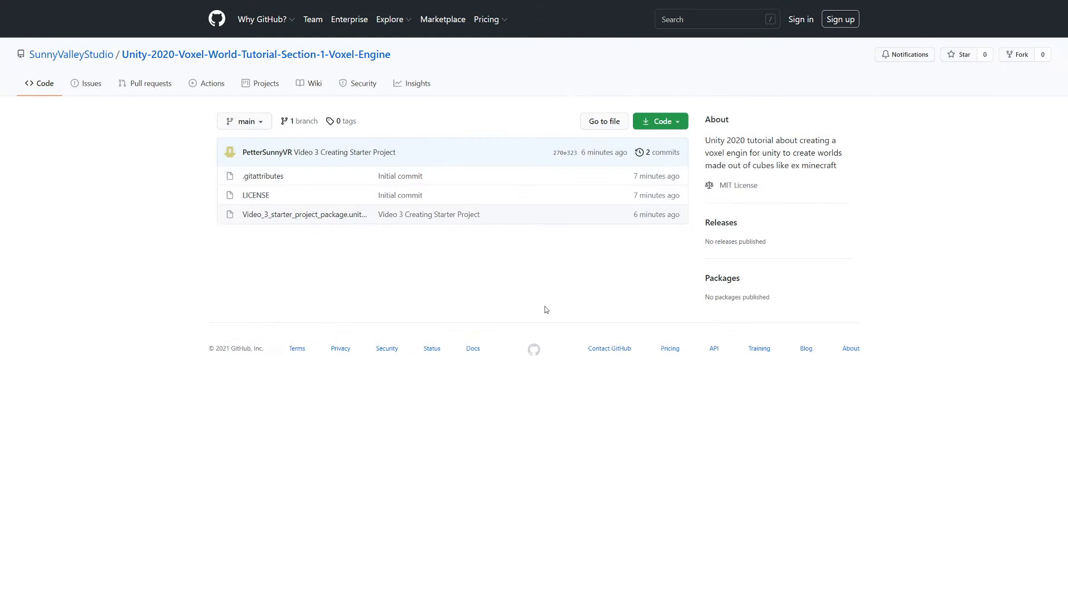
pyautogui.moveTo(543, 304)
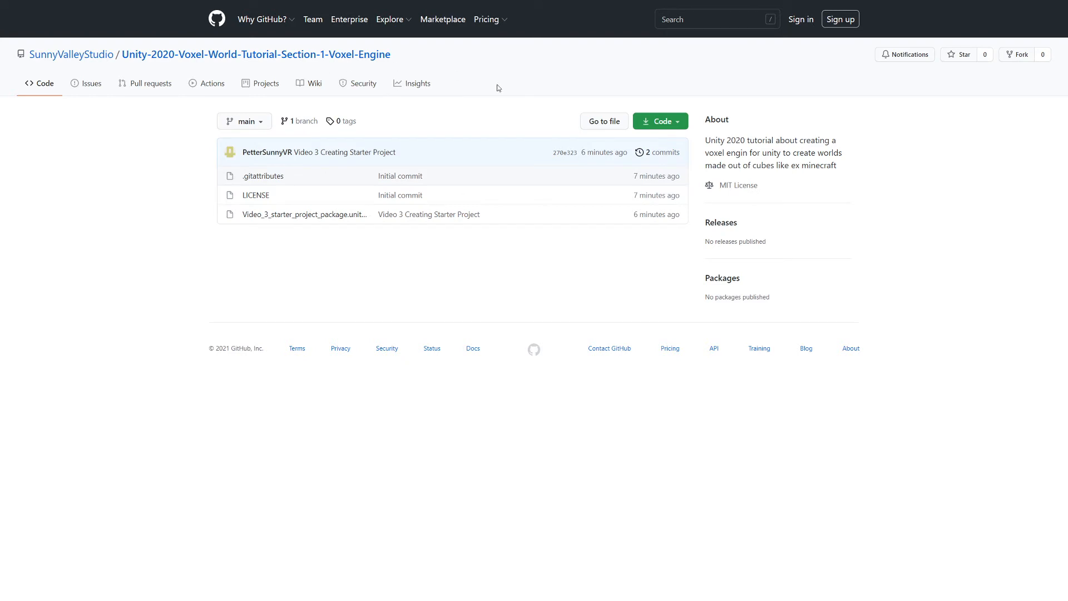
# Browse the two-commit history and select the 'Video 3 Creating Starter Project' commit.
pyautogui.click(658, 152)
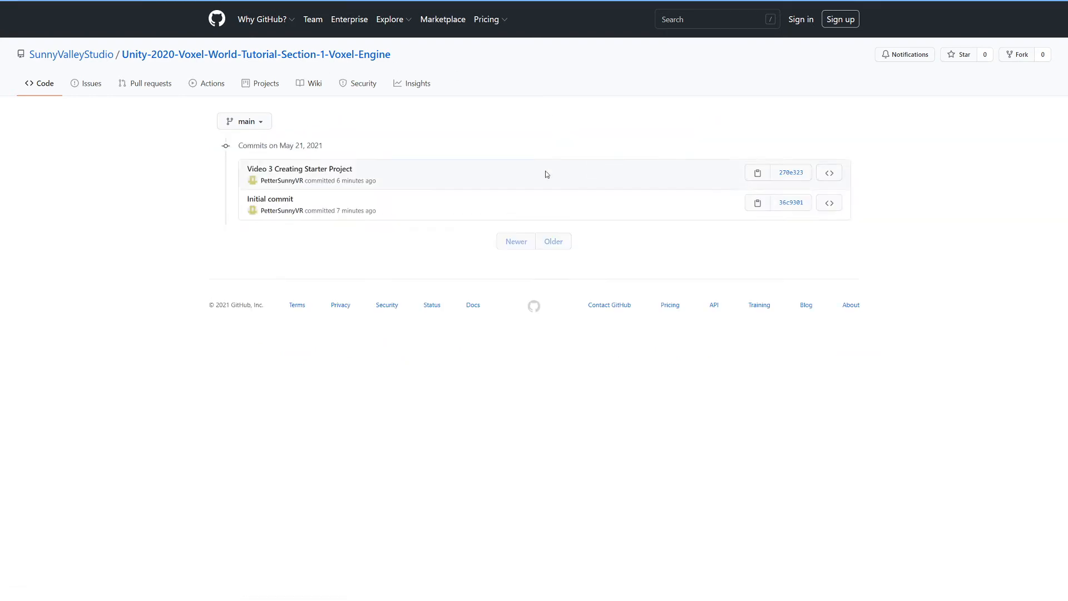
pyautogui.moveTo(299, 168)
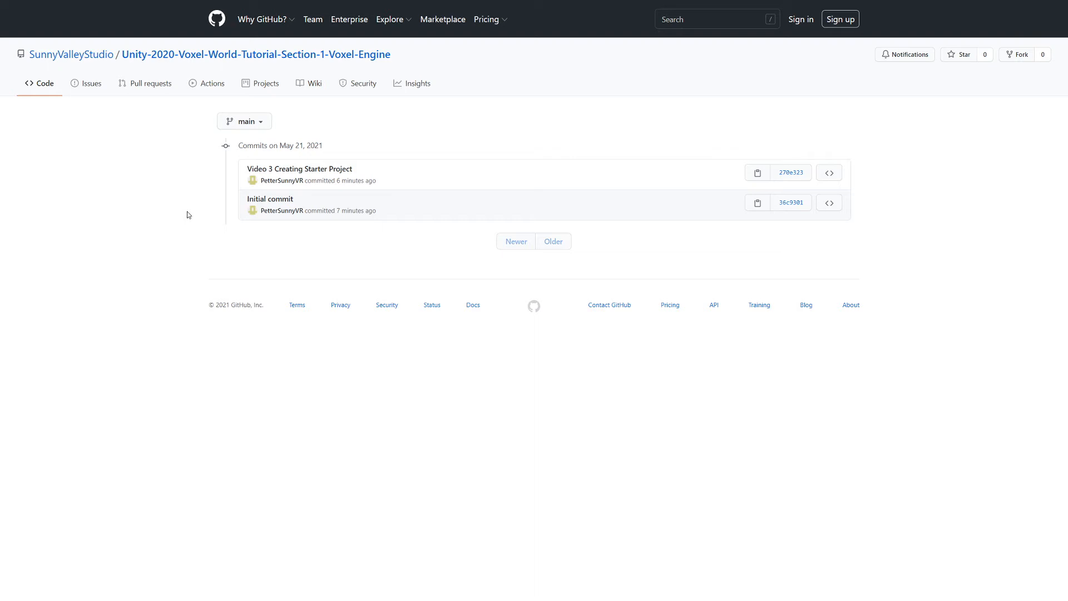
pyautogui.moveTo(298, 168)
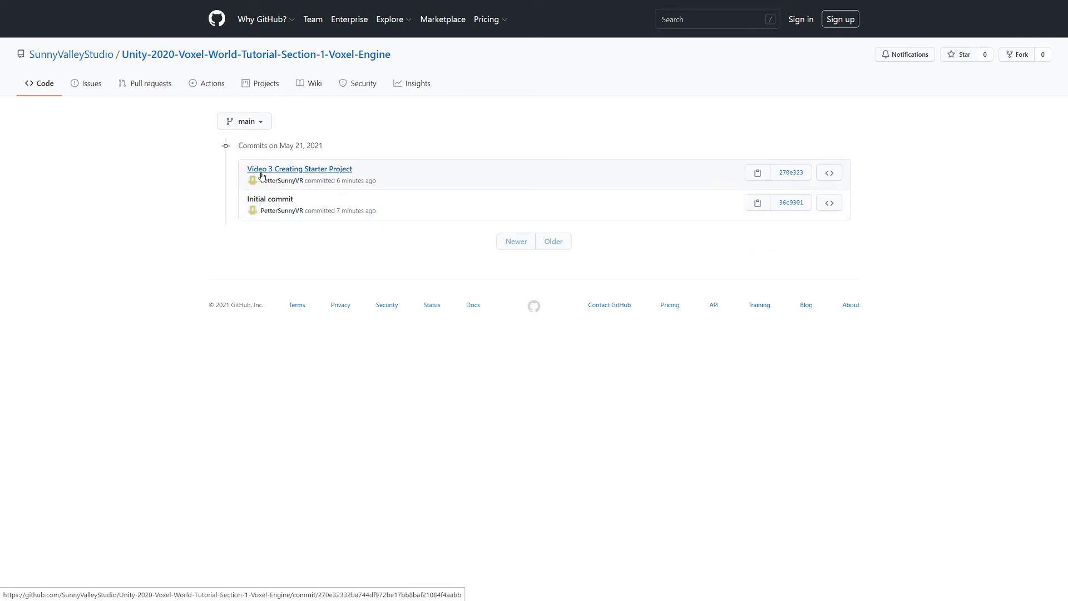
pyautogui.click(298, 168)
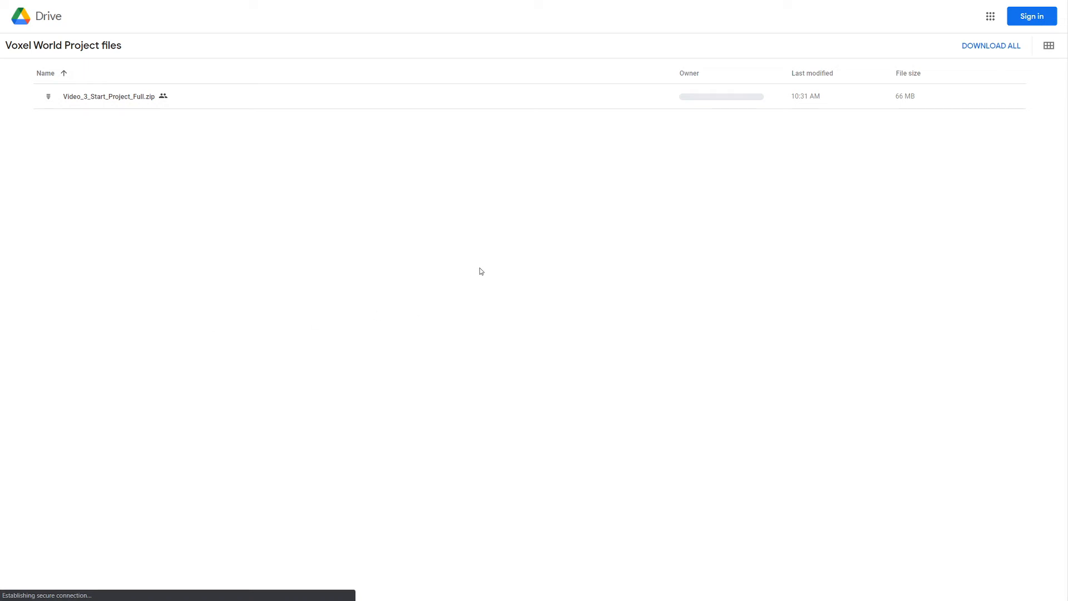
pyautogui.moveTo(70, 104)
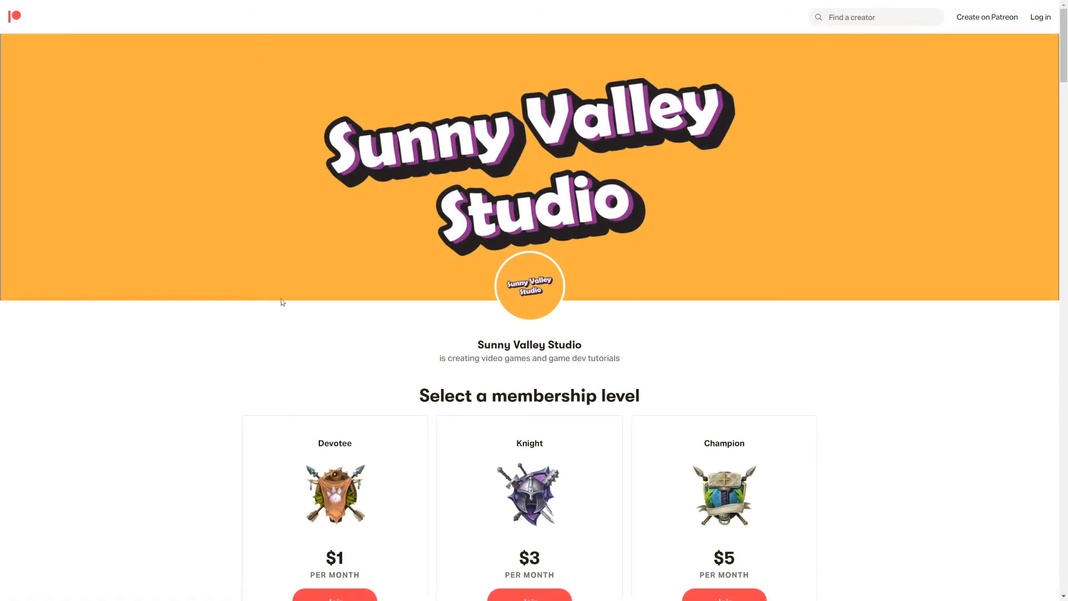
pyautogui.scroll(-3)
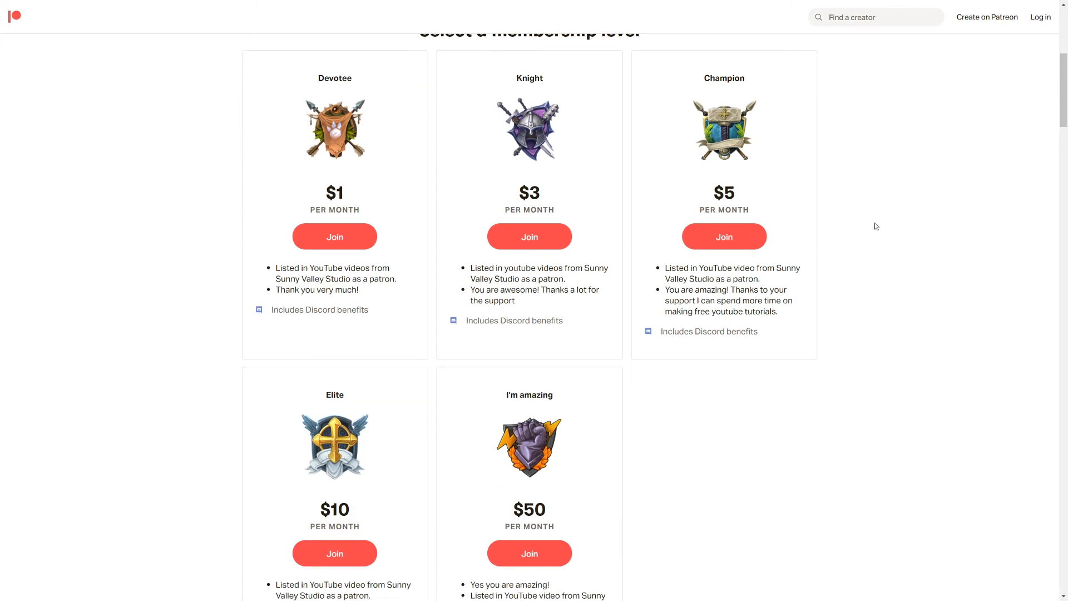
pyautogui.moveTo(872, 230)
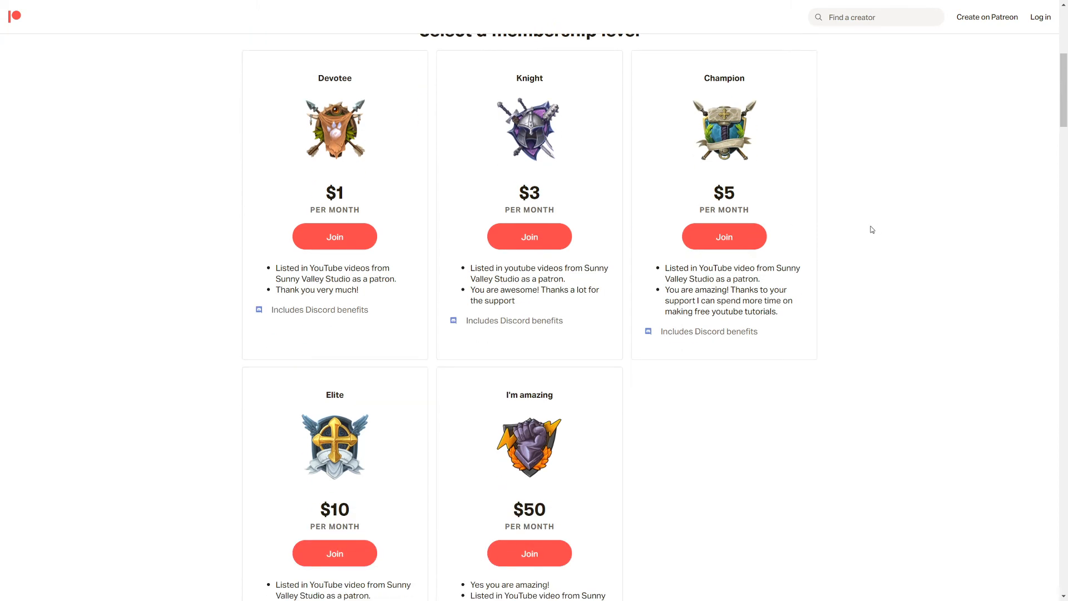